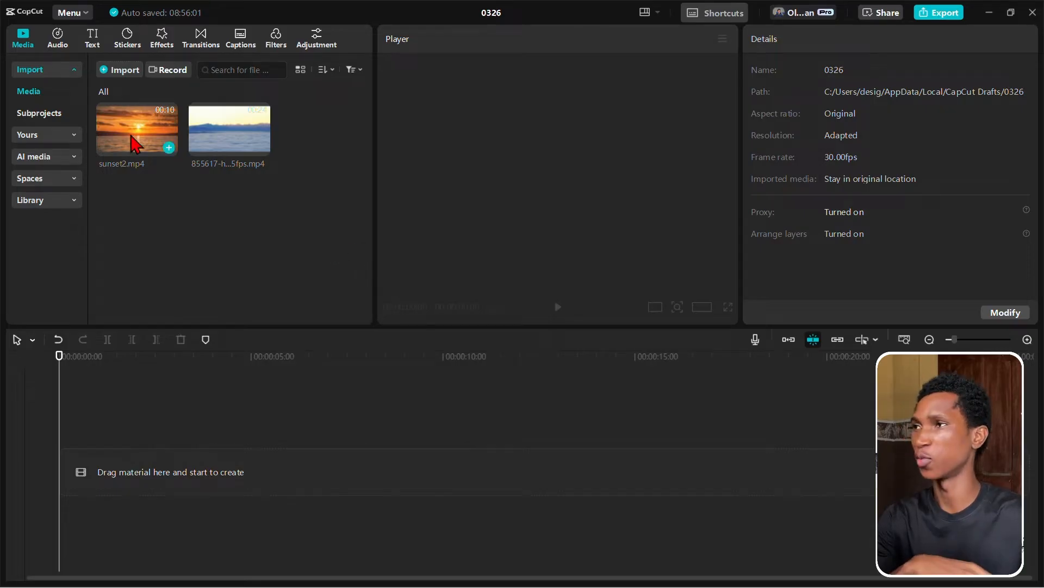
Step: Drag sunset2.mp4 and the 855617 mountain-clouds clip from Media onto the timeline
click(137, 130)
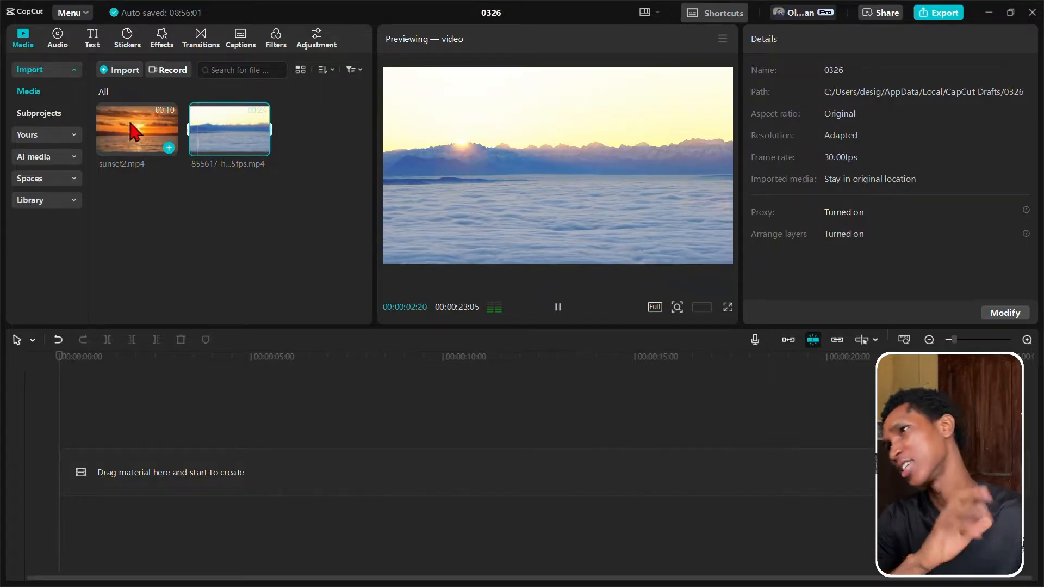
drag(137, 128, 187, 211)
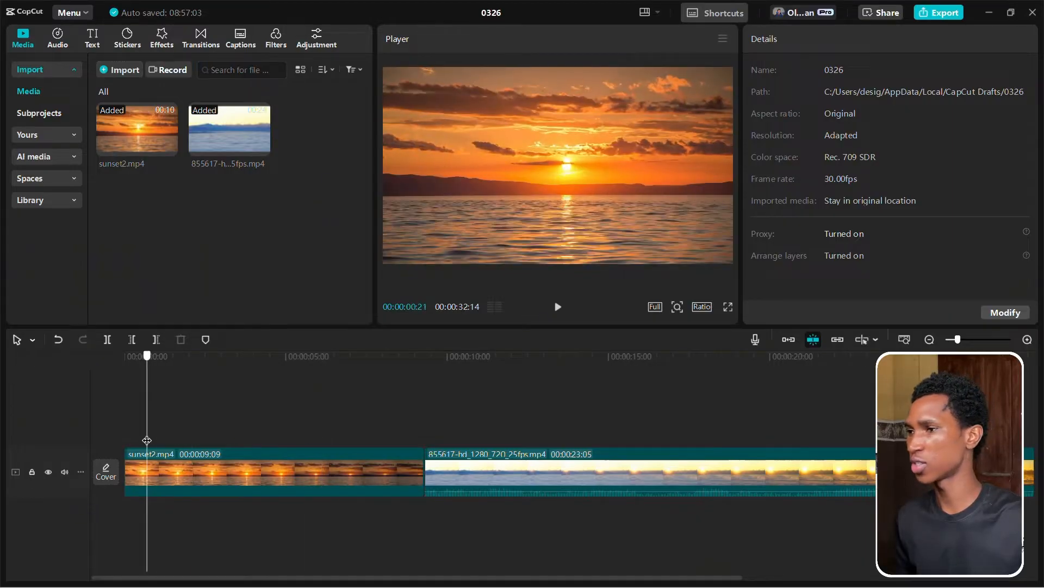
Step: Set sunset2.mp4 speed to 2.3x and the clouds clip to 5.8x in the Speed tab
click(352, 356)
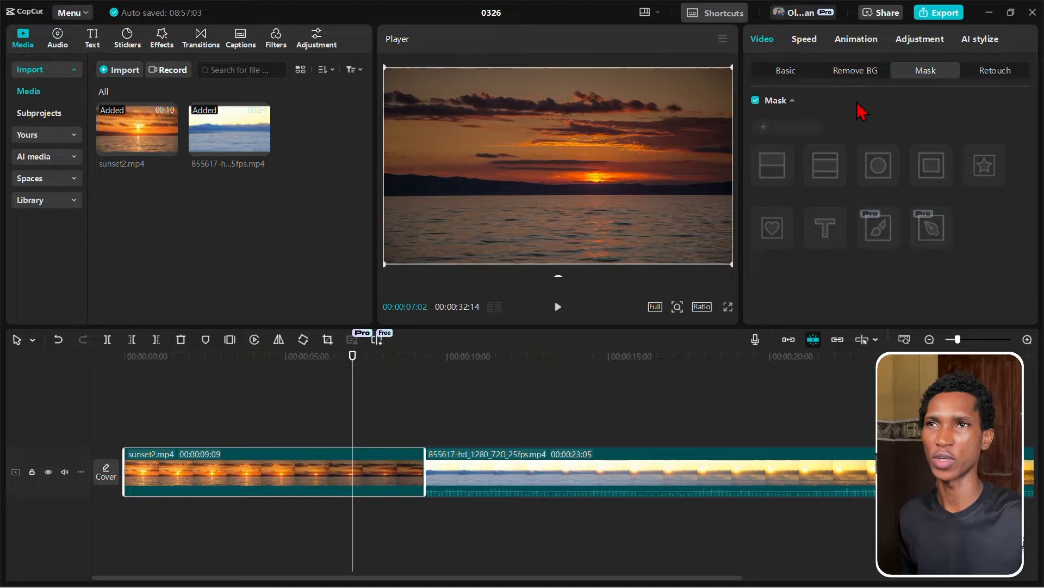
click(803, 39)
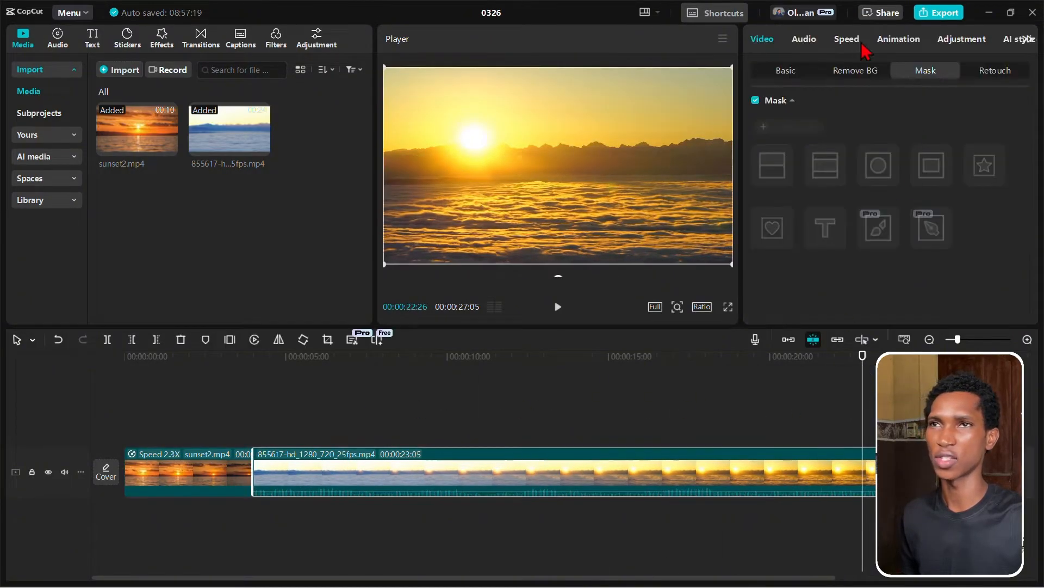
click(846, 38)
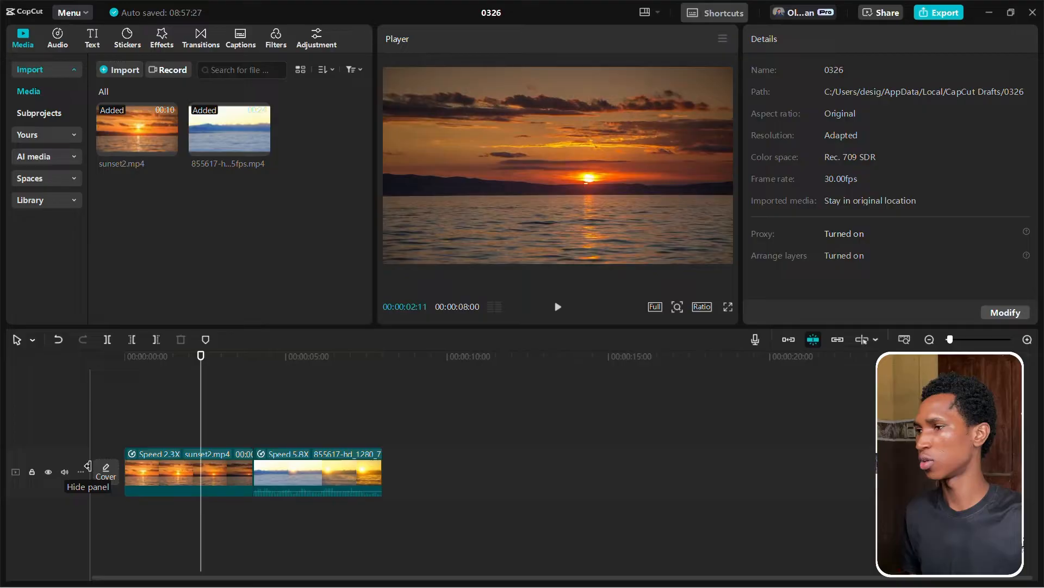
click(64, 471)
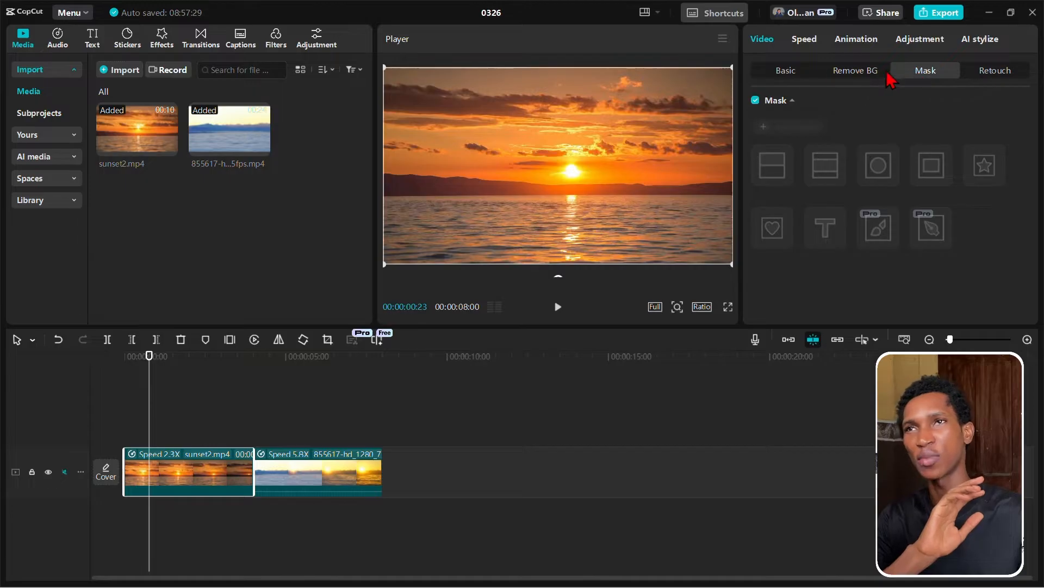
Step: Add a Text mask to the sunset clip and type the word SUNSET
click(786, 70)
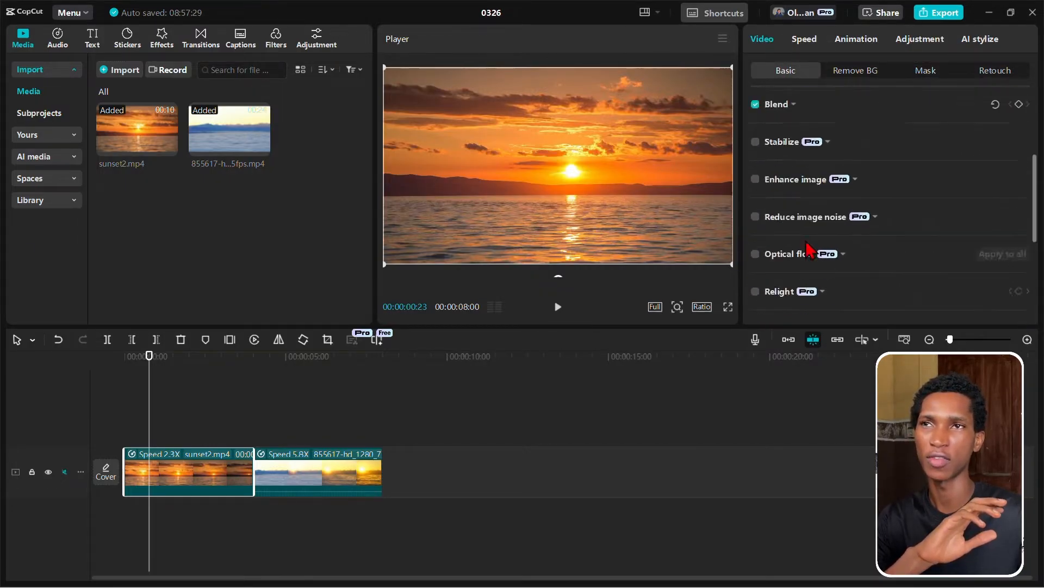
click(925, 70)
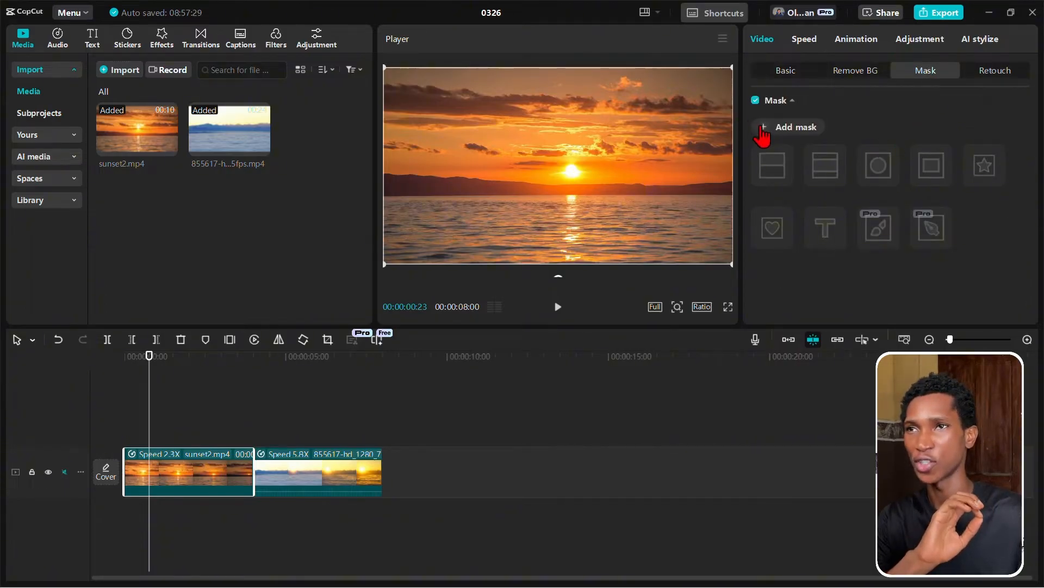
click(930, 166)
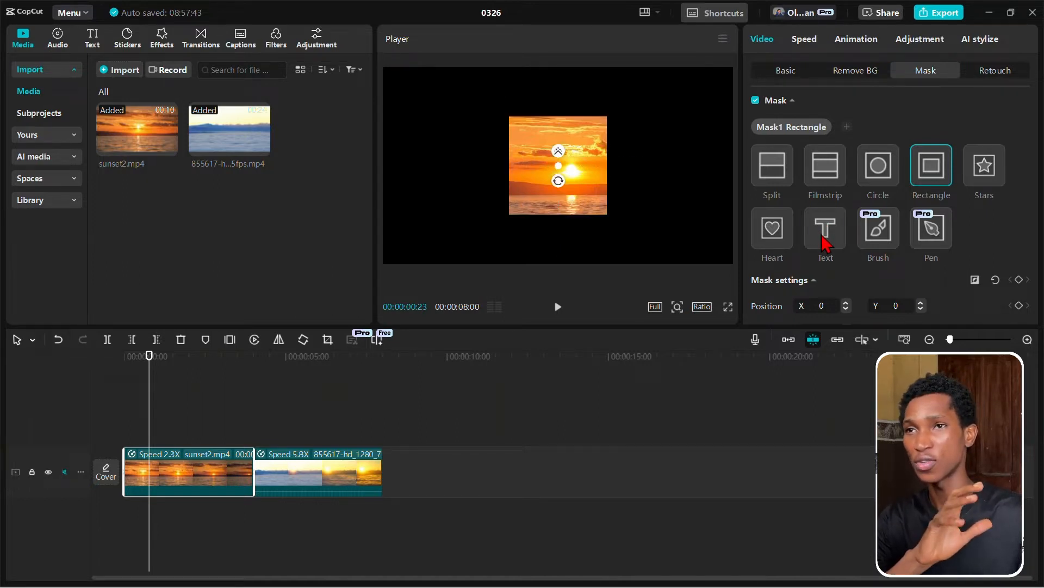
click(824, 228)
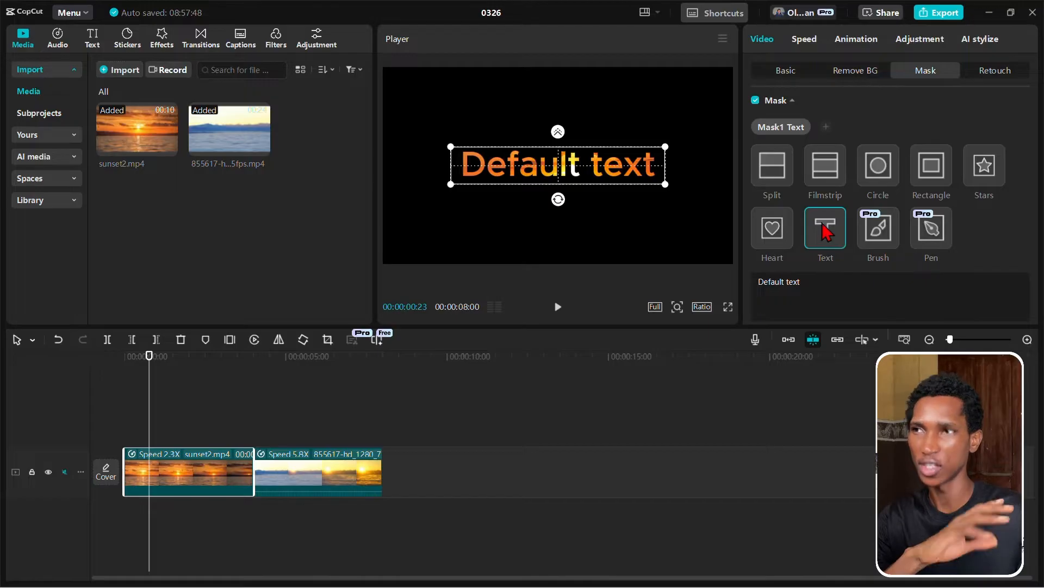
mouse_move(827, 248)
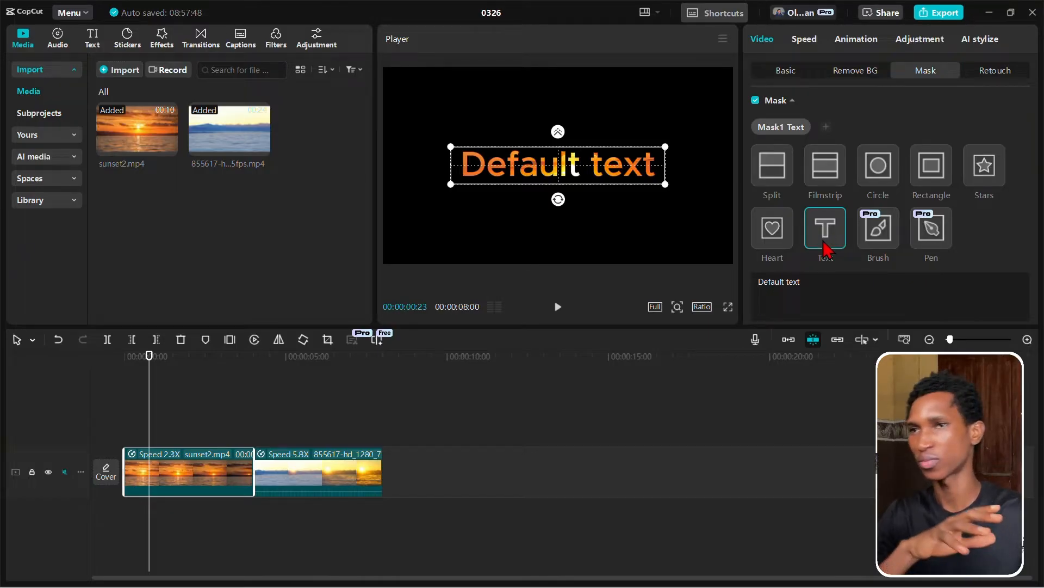
click(777, 281)
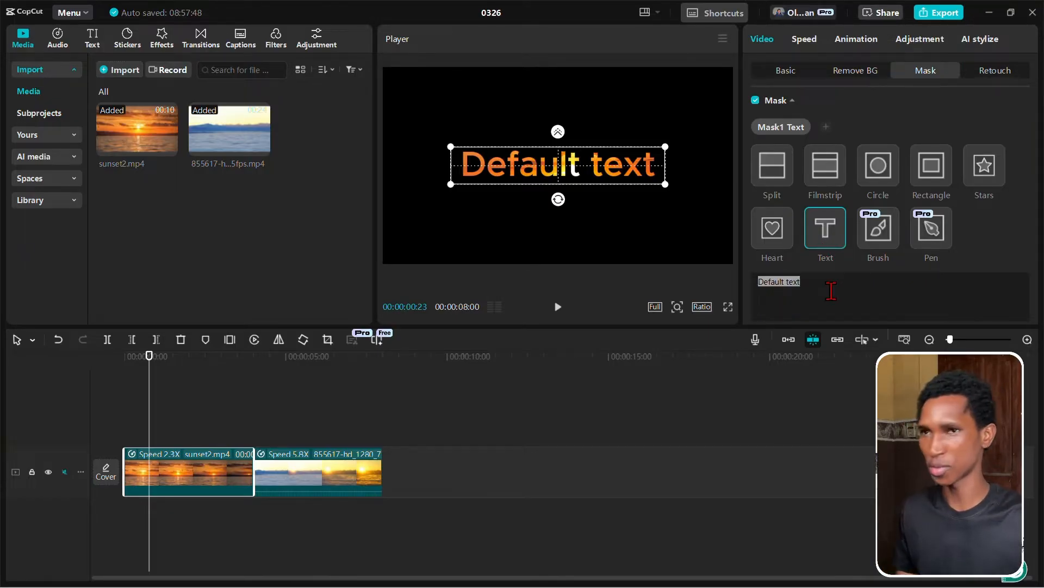
text(SUNSET)
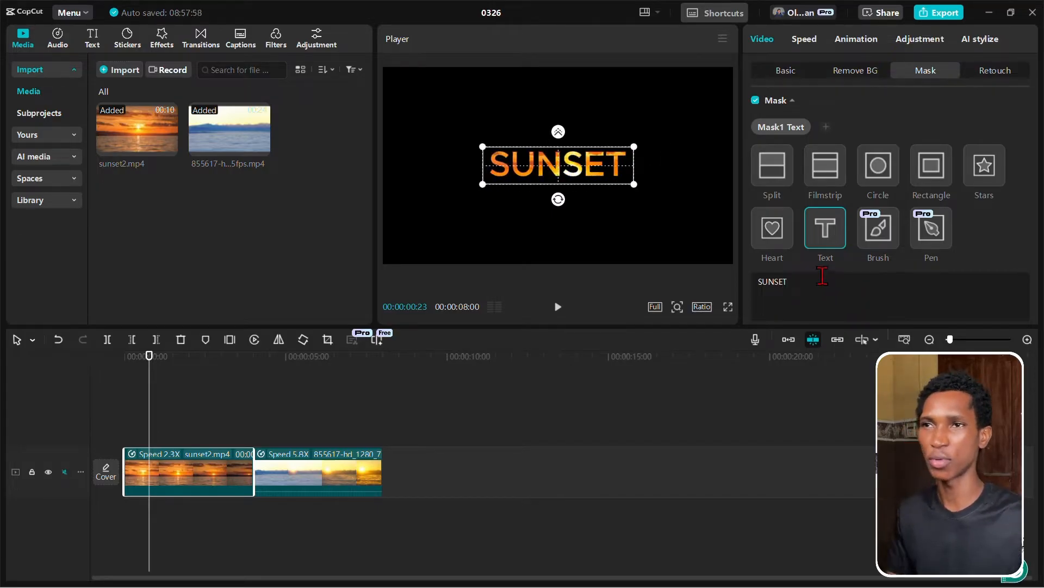
Step: Set the SUNSET mask font to Anton and play the edit from the start
scroll(down, 3)
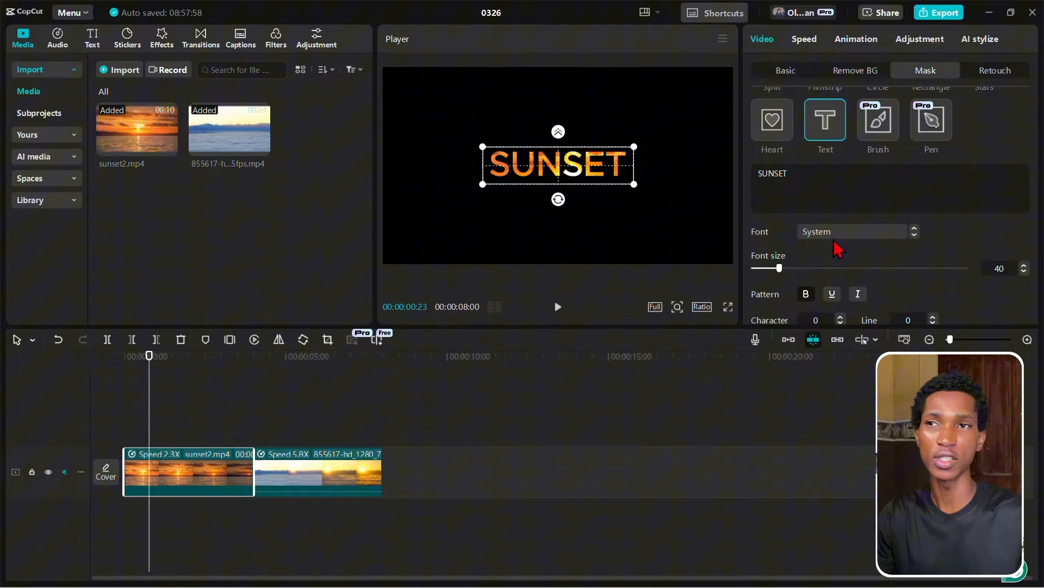
click(852, 232)
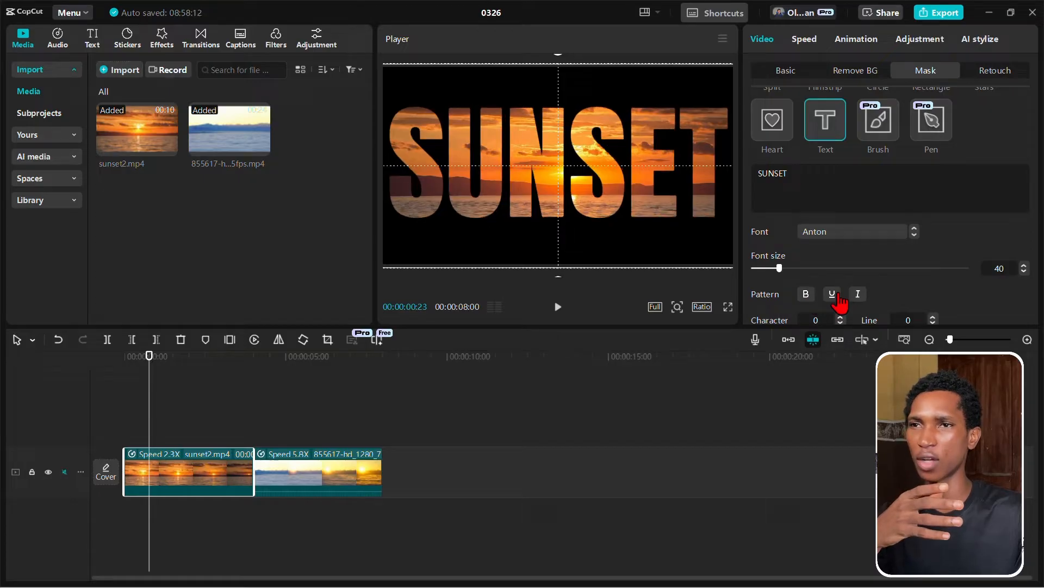
click(858, 294)
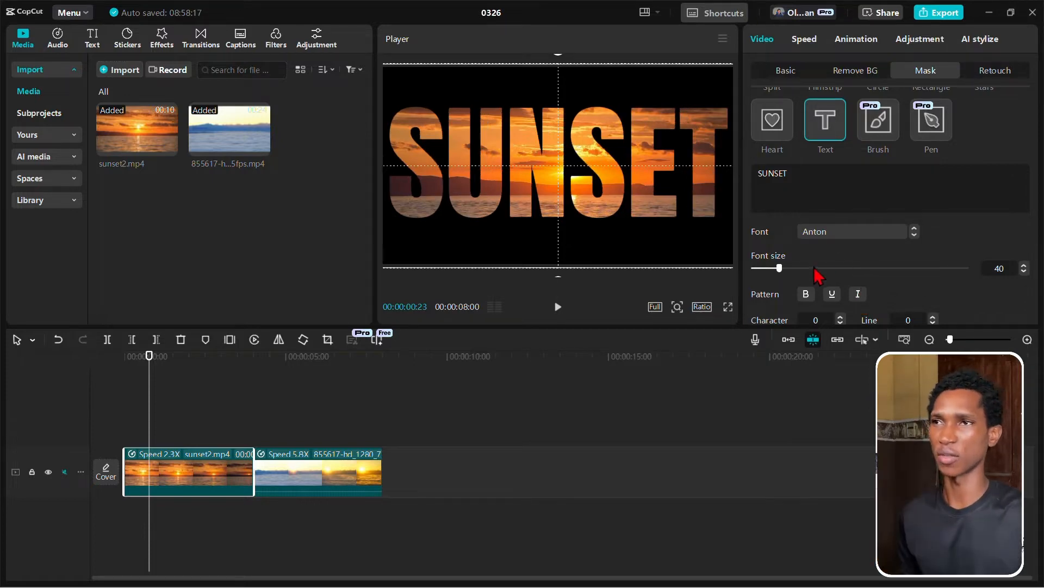
click(186, 400)
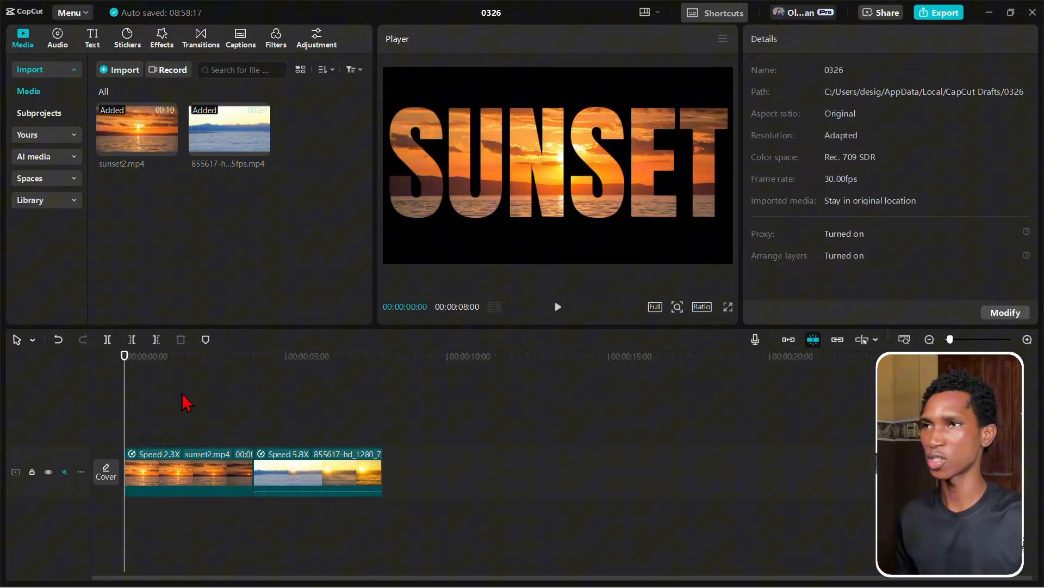
click(557, 306)
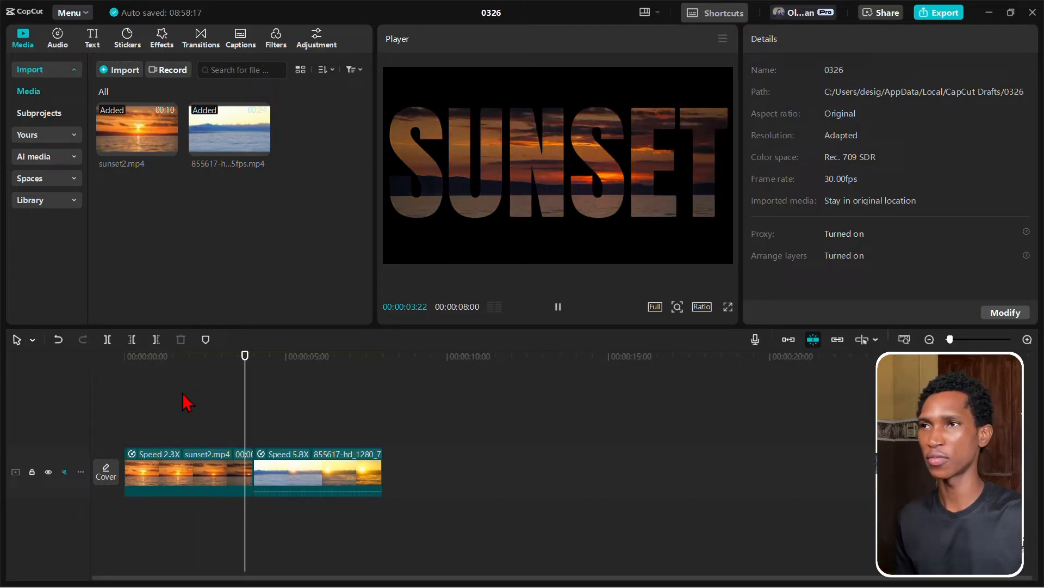
Step: Add a Text mask to the clouds clip reading SUNRISE
click(318, 472)
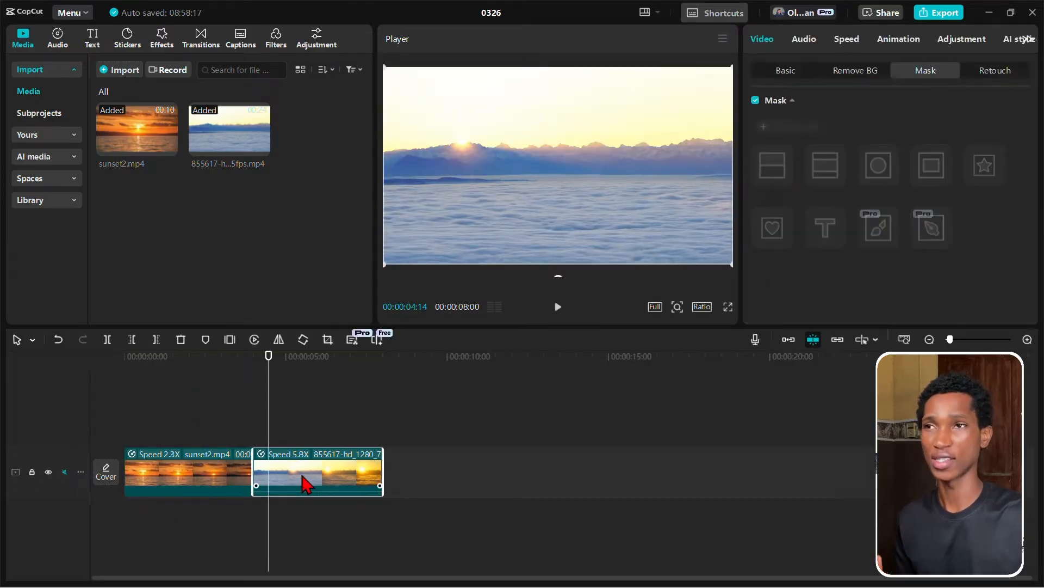
click(930, 166)
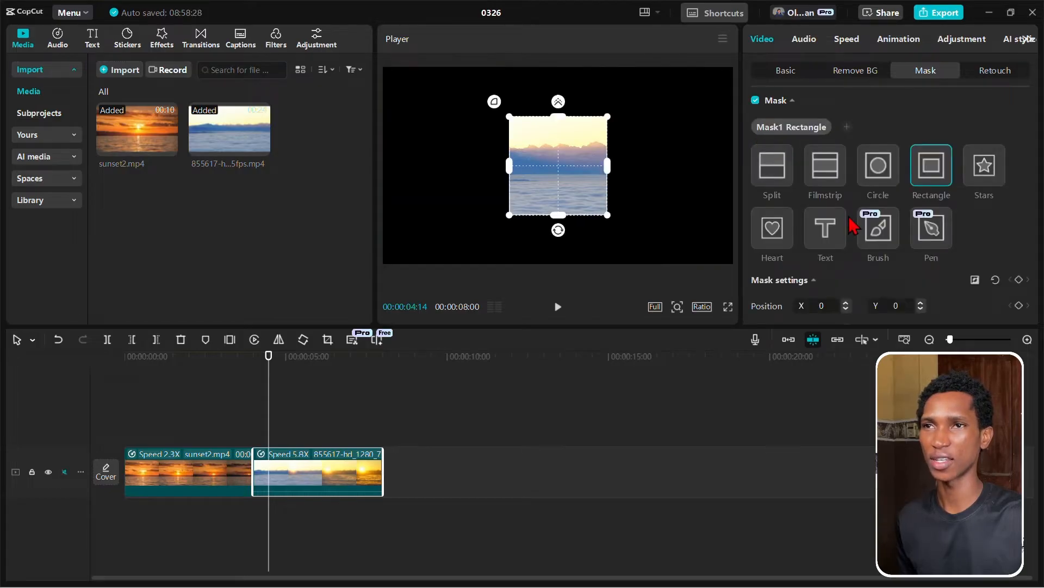
click(825, 228)
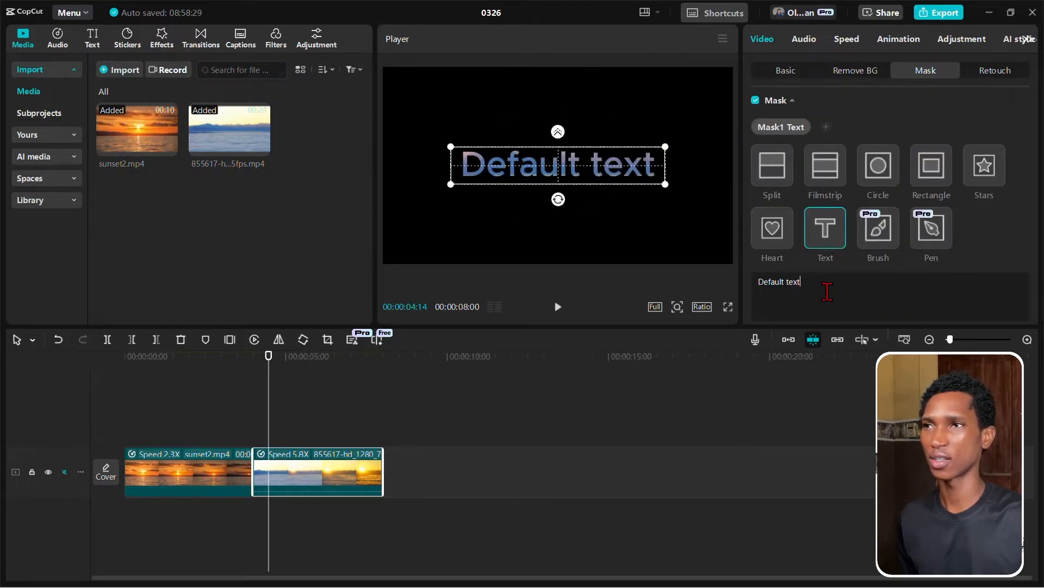
triple_click(778, 282)
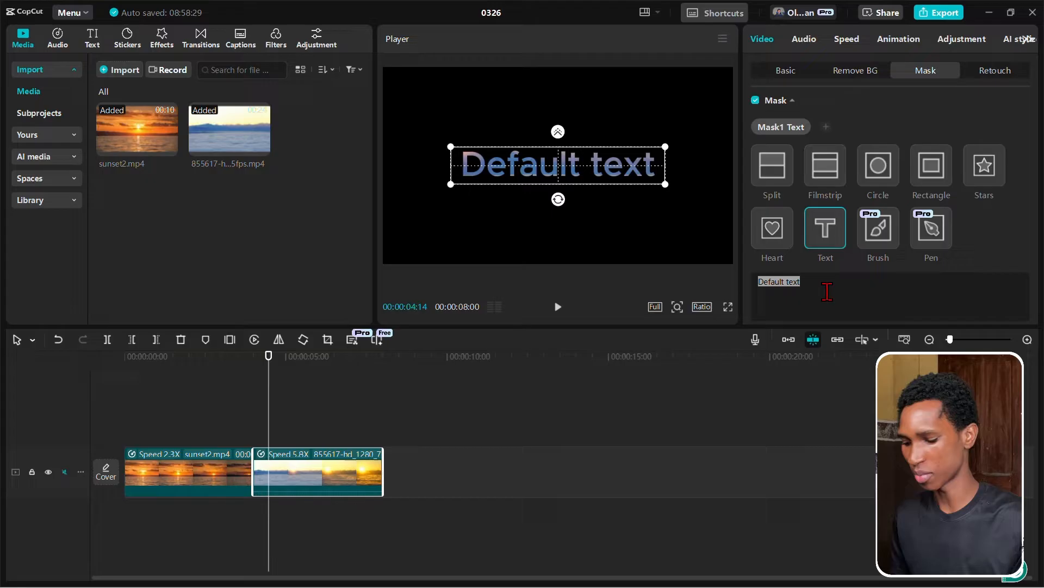
text(SUNRIS)
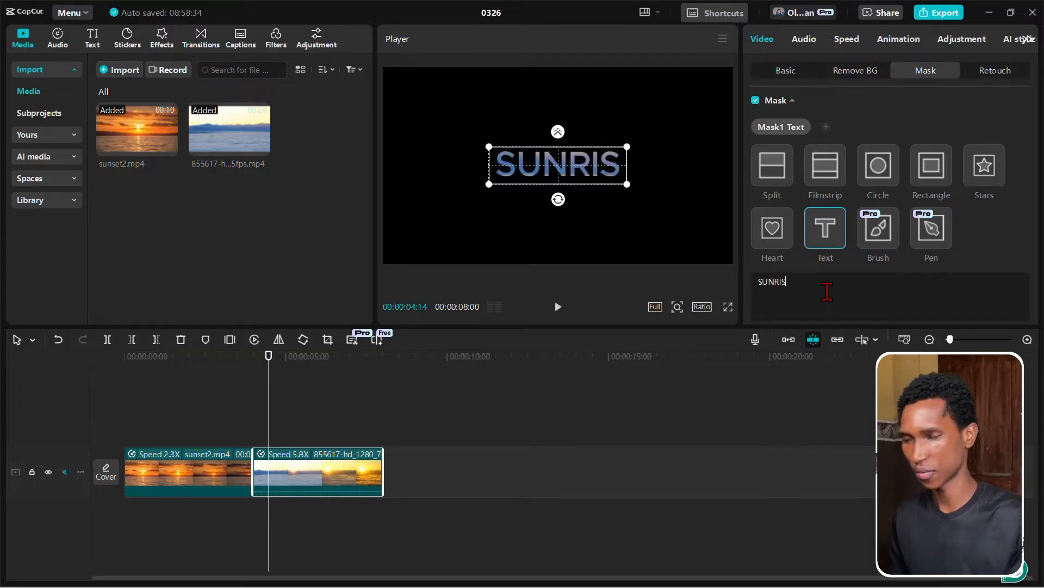
text(E)
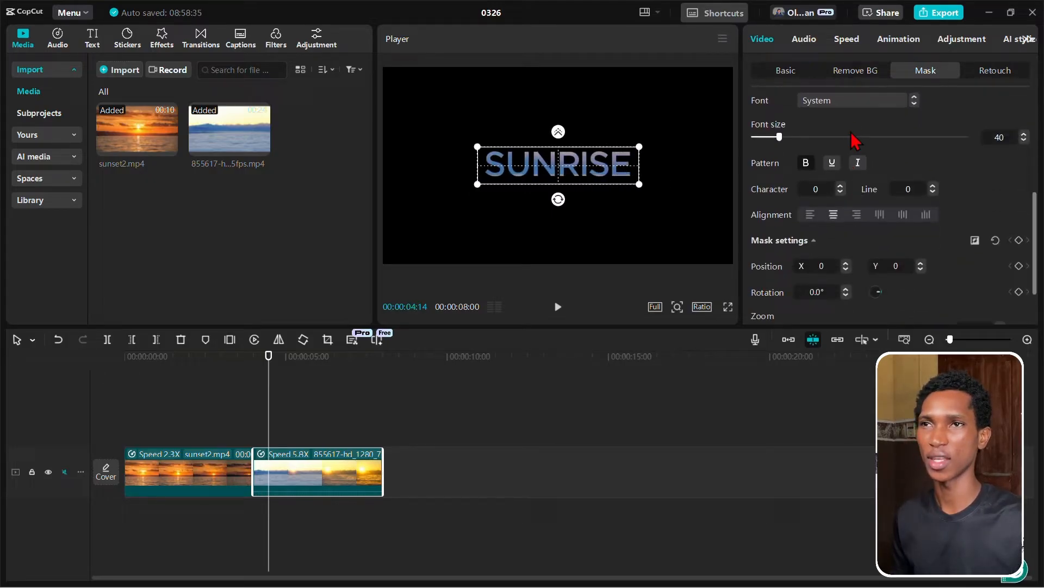
Step: Set the SUNRISE mask font to Anton, resize it to about 432%, and play
click(852, 100)
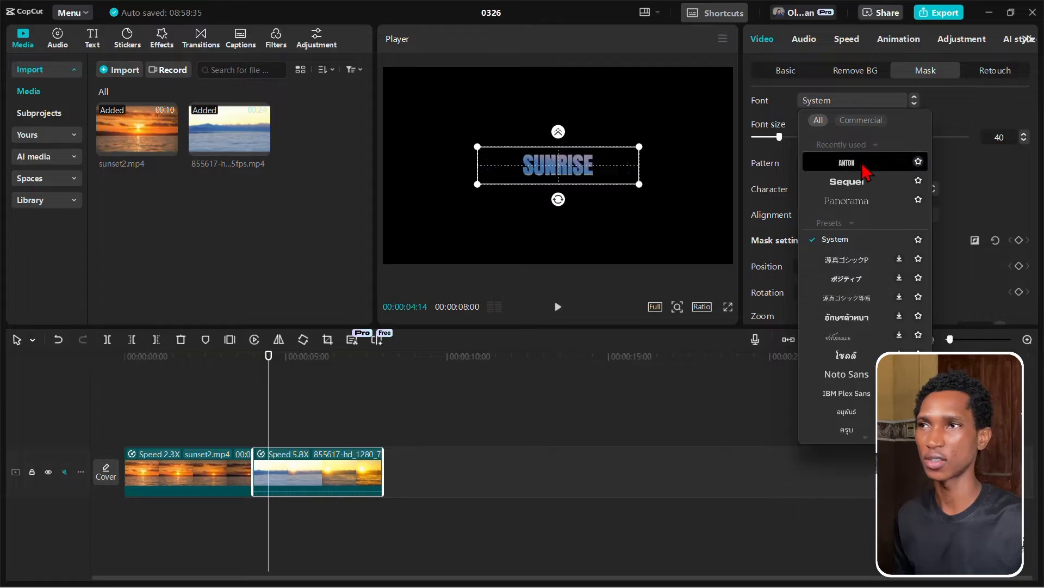
click(846, 162)
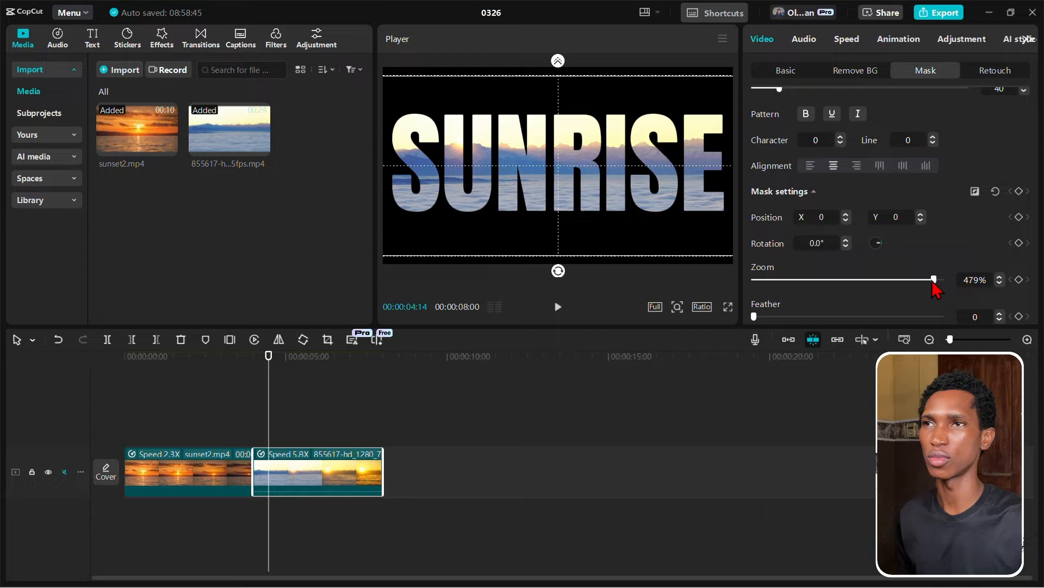
drag(932, 279, 916, 279)
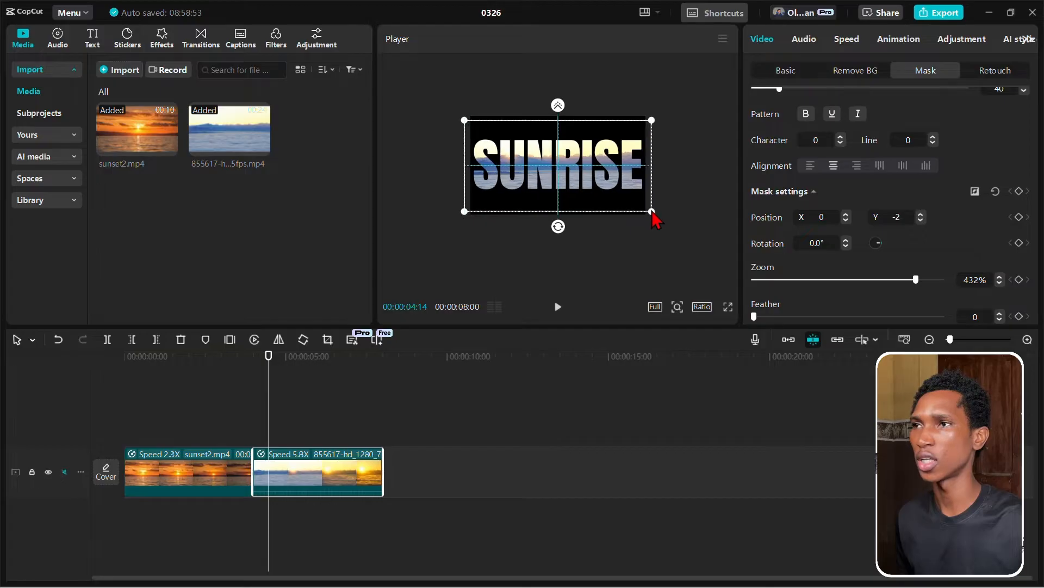
drag(651, 210, 626, 222)
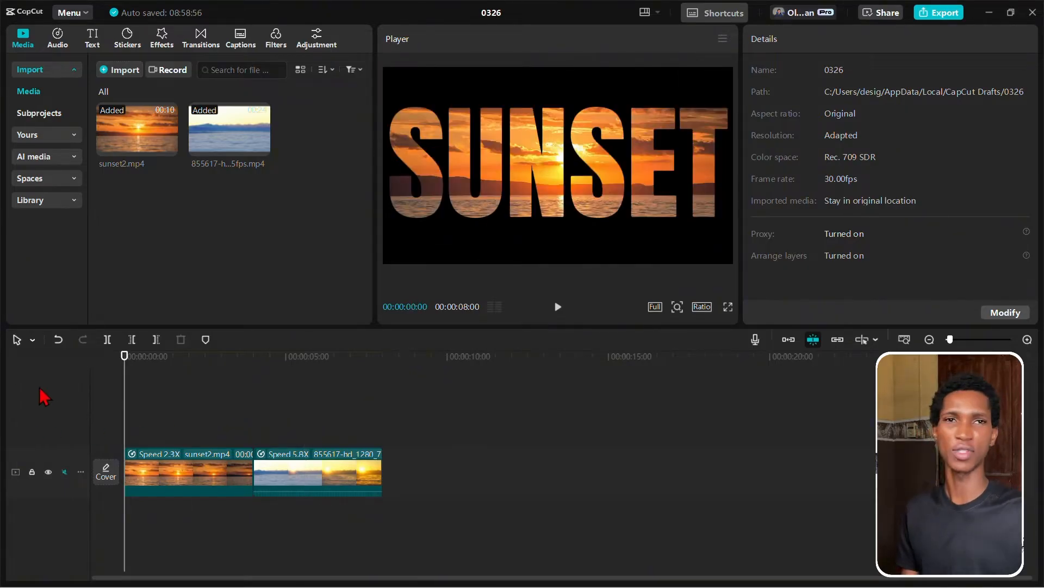
click(557, 306)
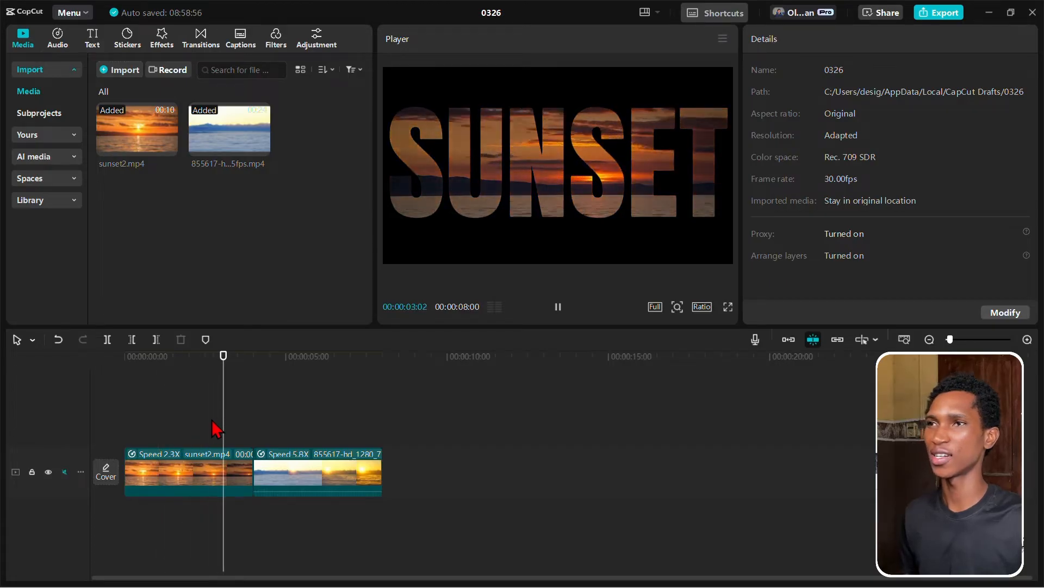
click(287, 355)
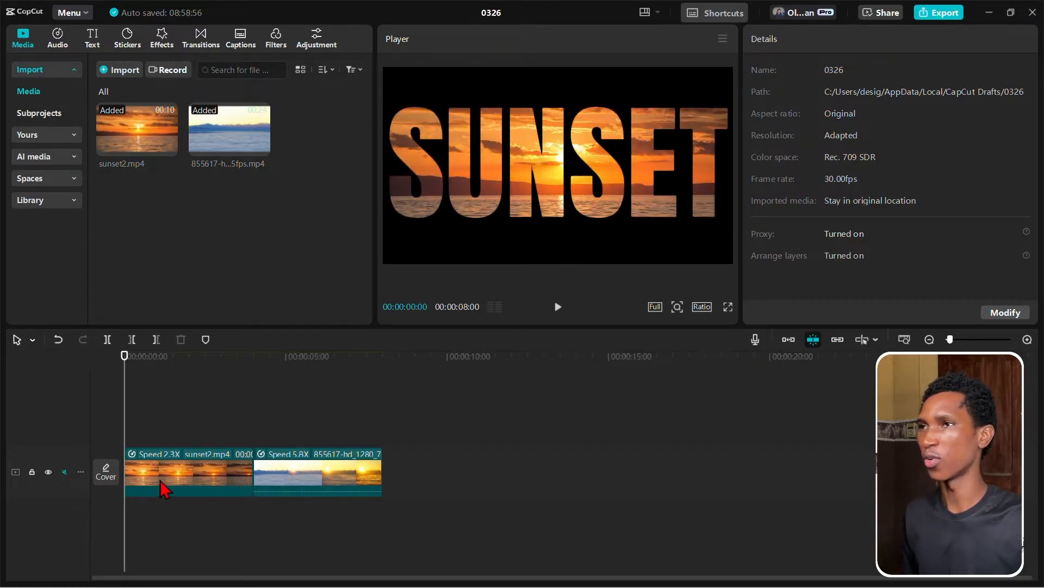
Step: Keyframe the SUNSET mask zoom from 396% at the start to 543% at the end, and preview
click(189, 472)
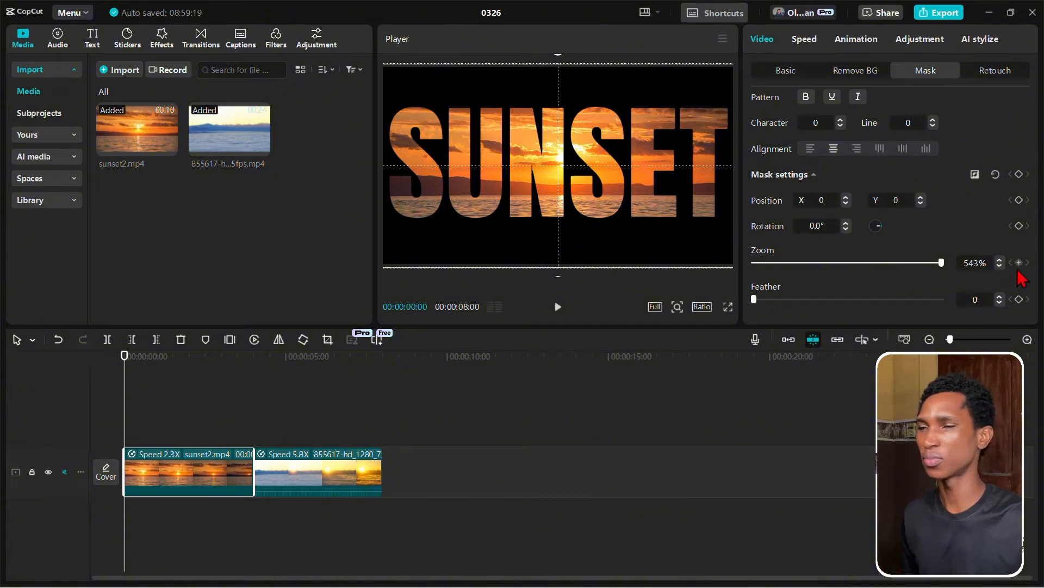
mouse_move(1018, 262)
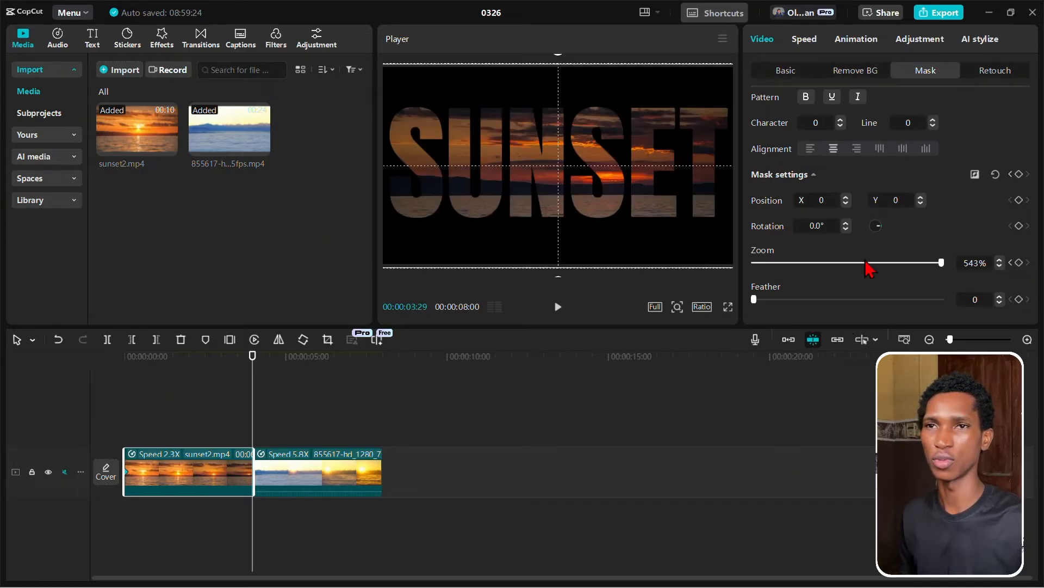
mouse_move(1022, 269)
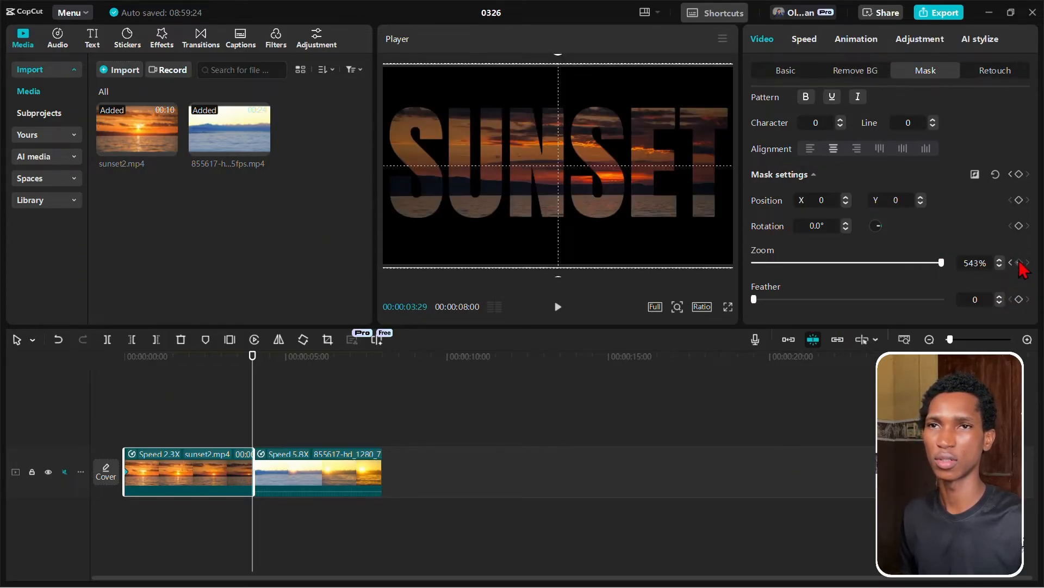
mouse_move(399, 449)
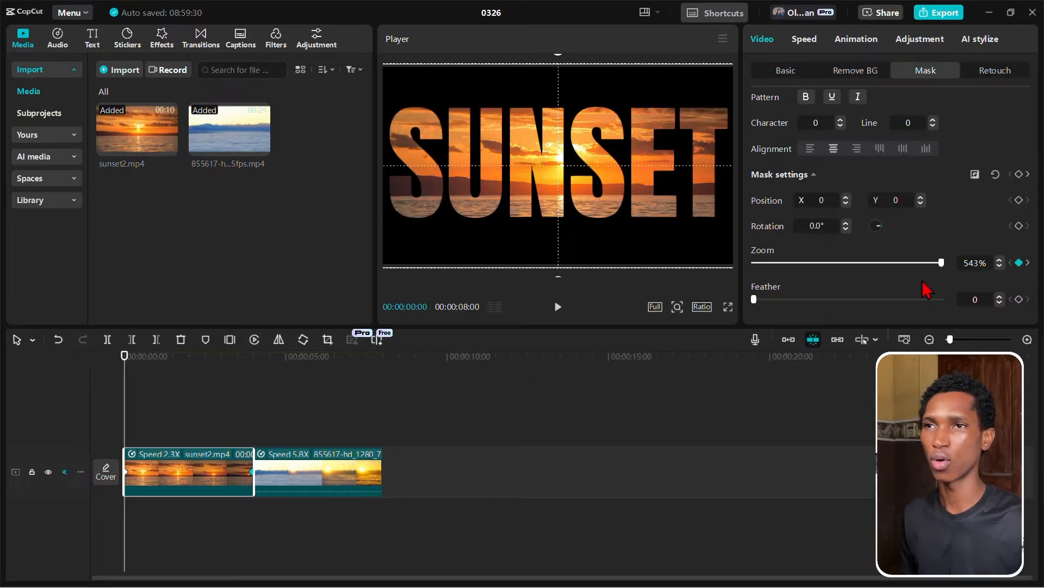
drag(941, 262, 920, 262)
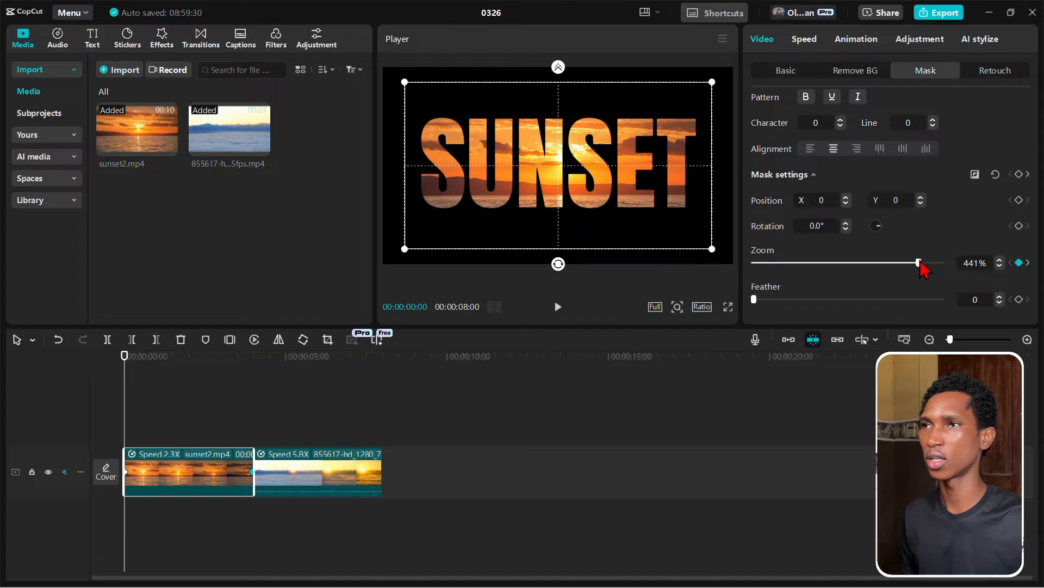
drag(920, 261, 901, 261)
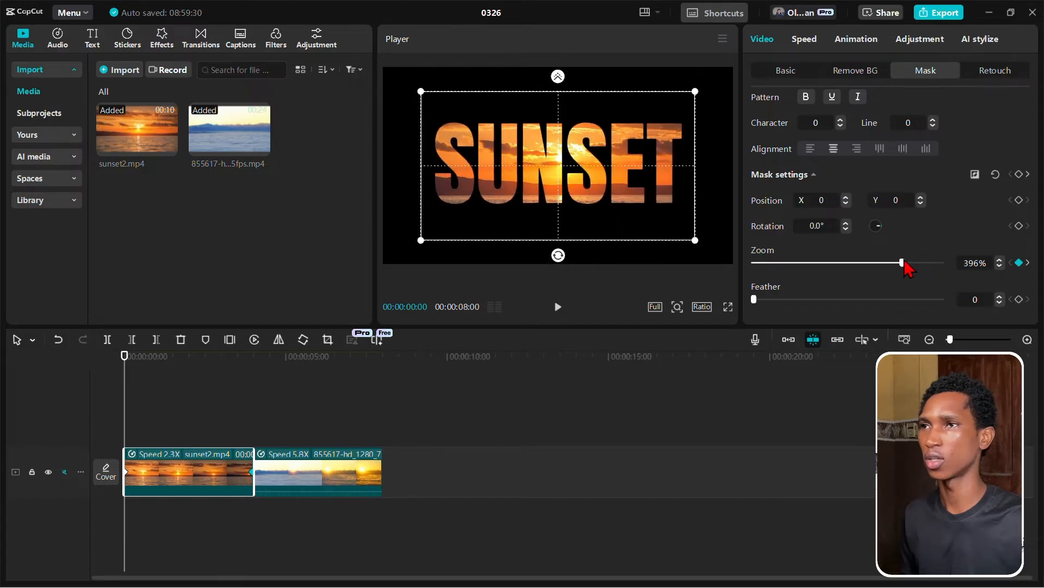
mouse_move(458, 453)
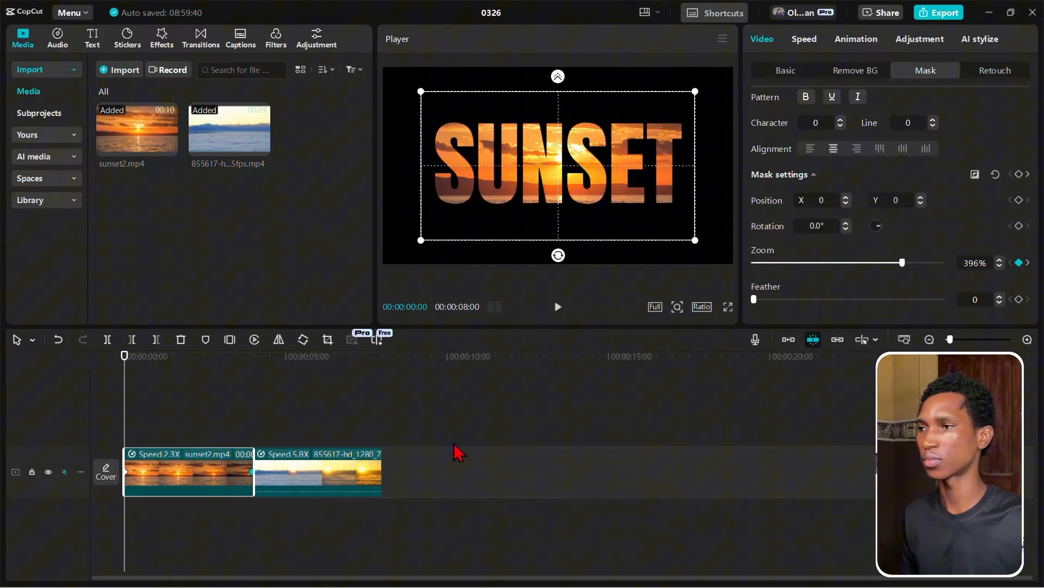
click(557, 306)
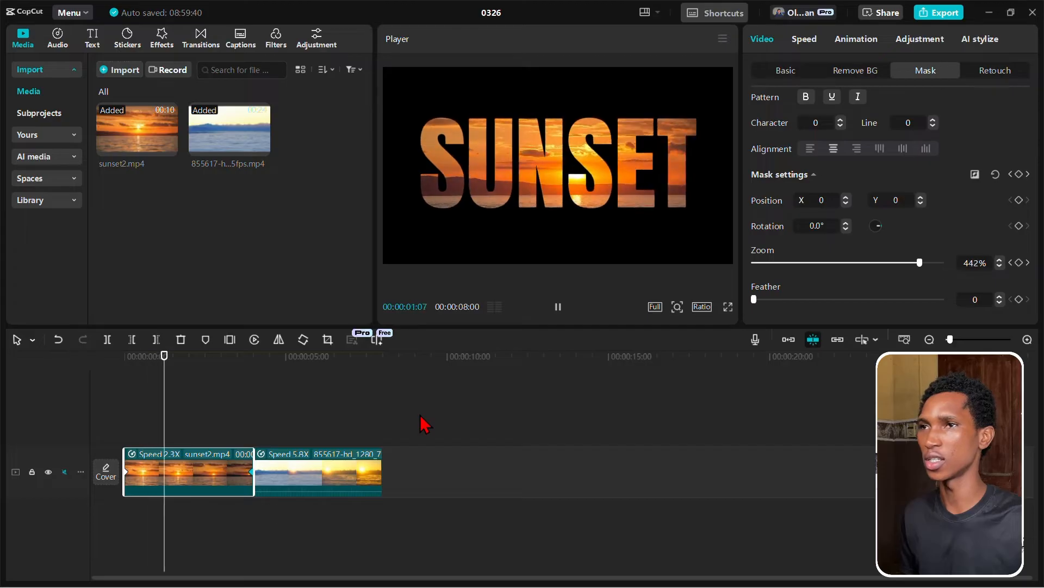
drag(920, 263, 941, 263)
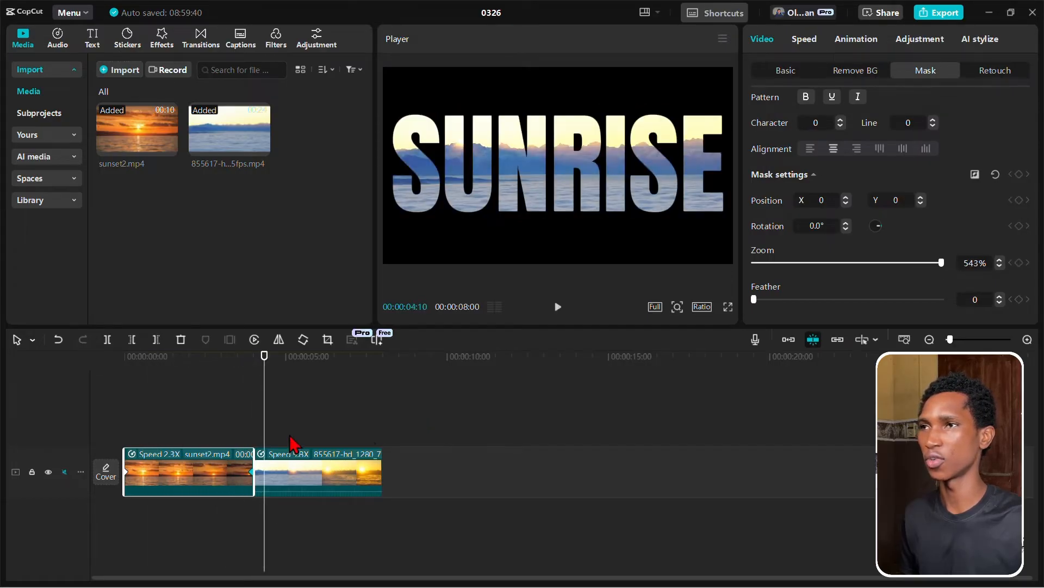
Step: Select the SUNRISE clip and lower its mask zoom to 442% near the clip's end
click(318, 474)
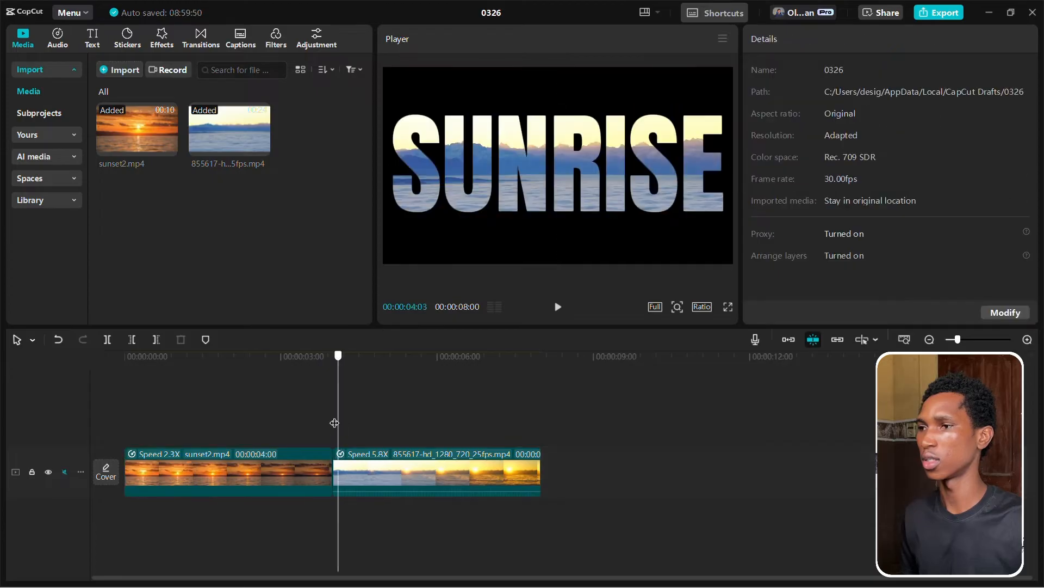
click(437, 473)
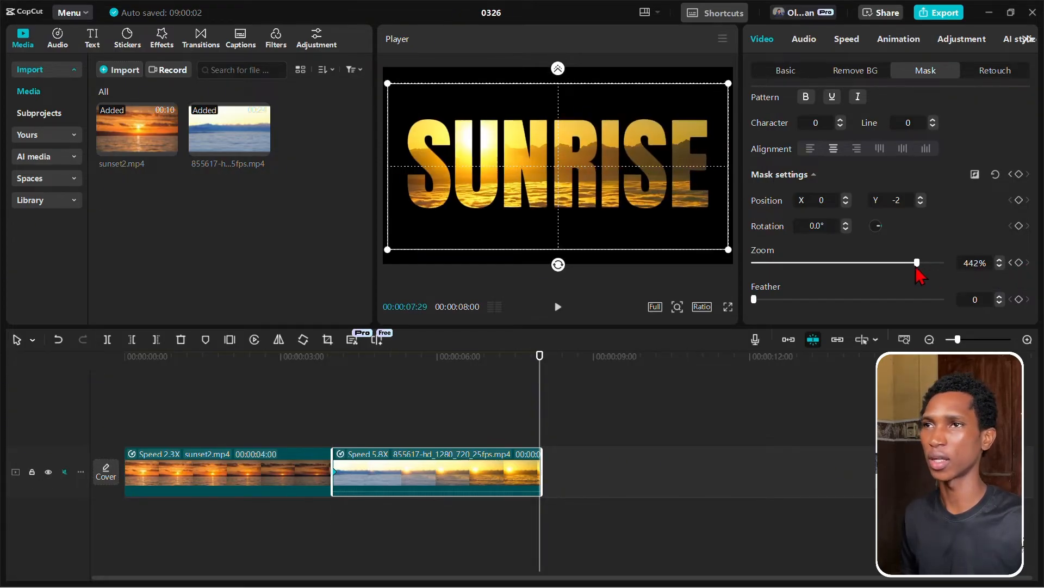
drag(918, 261, 903, 262)
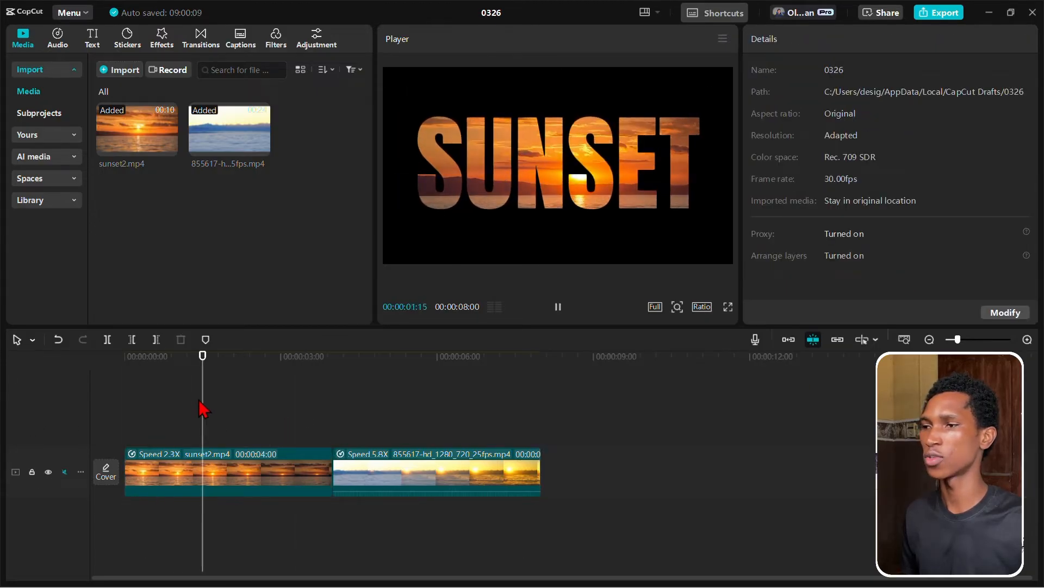
Step: Drop the Overlay Black Fade transition onto the SUNSET–SUNRISE cut and preview it
click(306, 355)
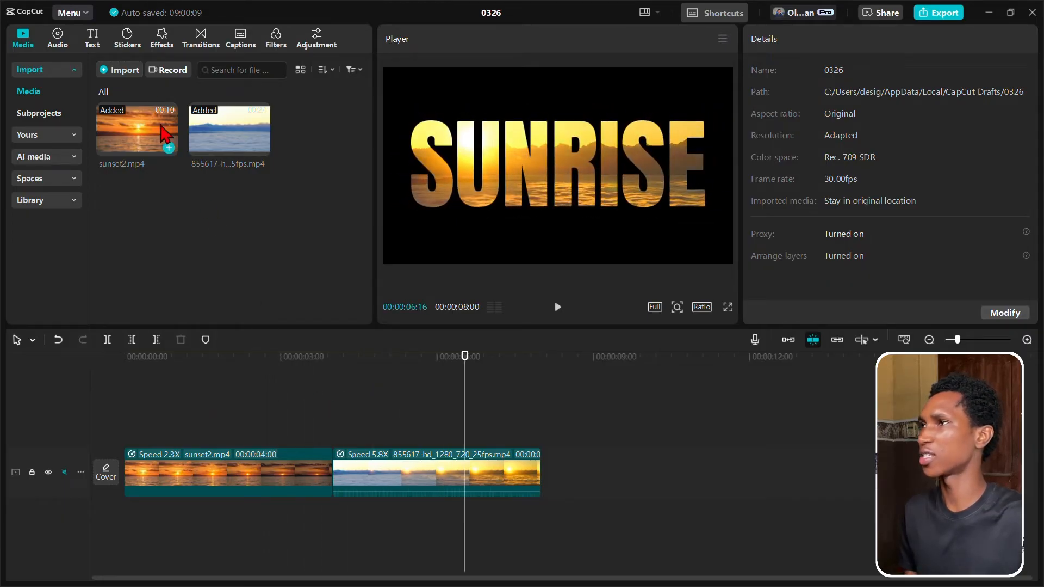
click(200, 38)
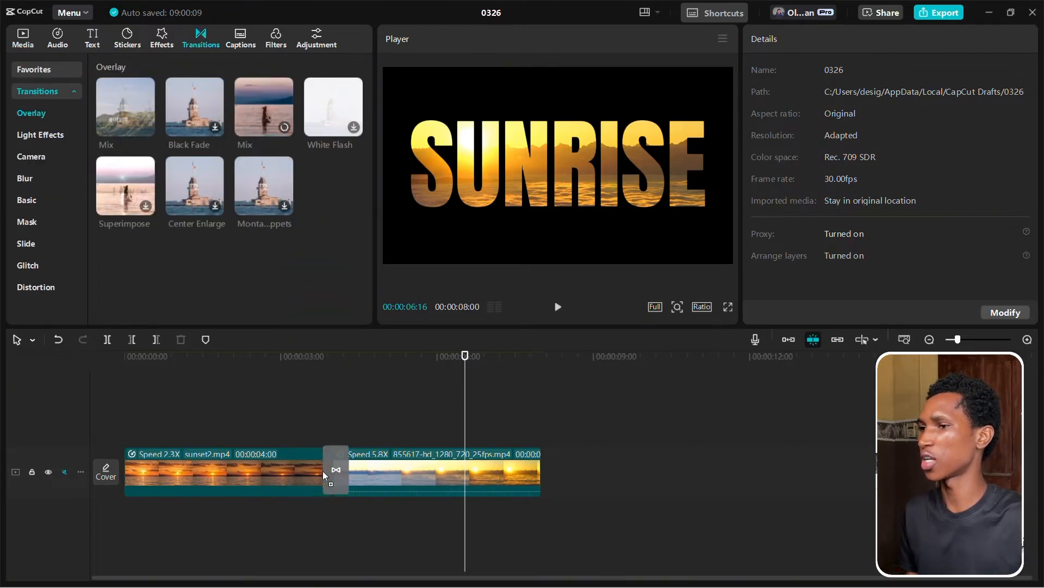
click(336, 471)
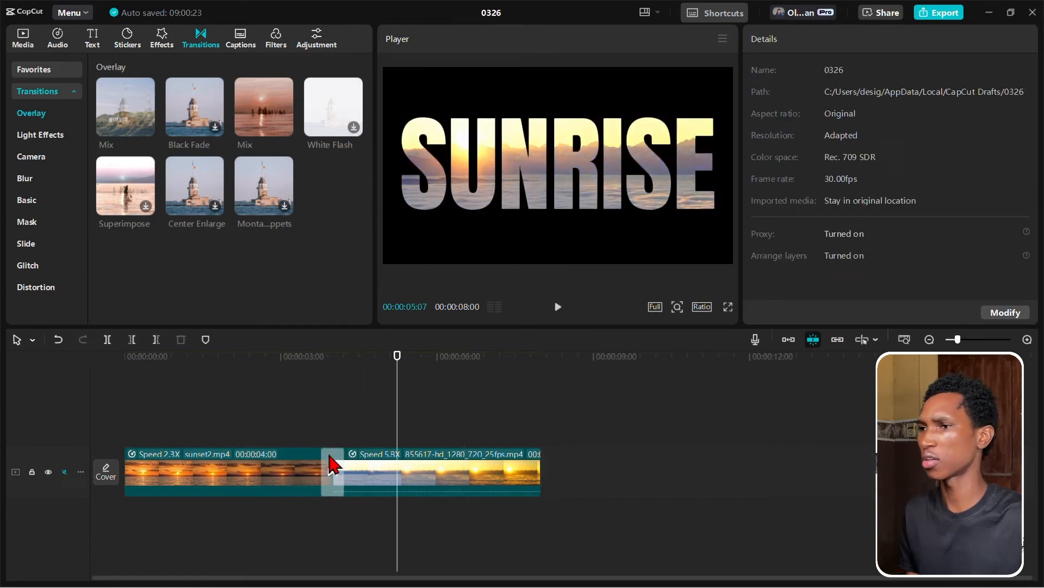
click(333, 471)
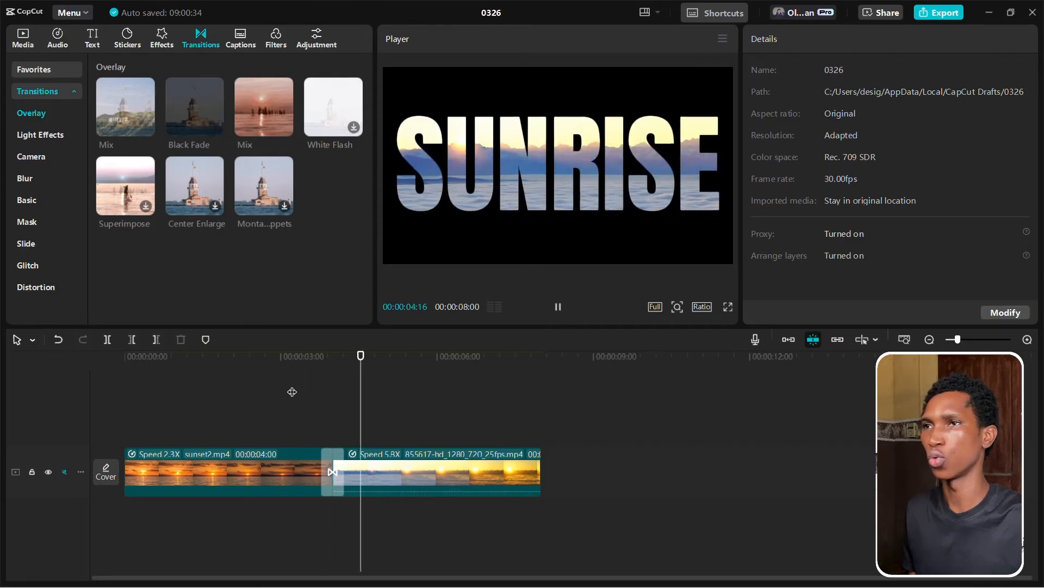
click(227, 472)
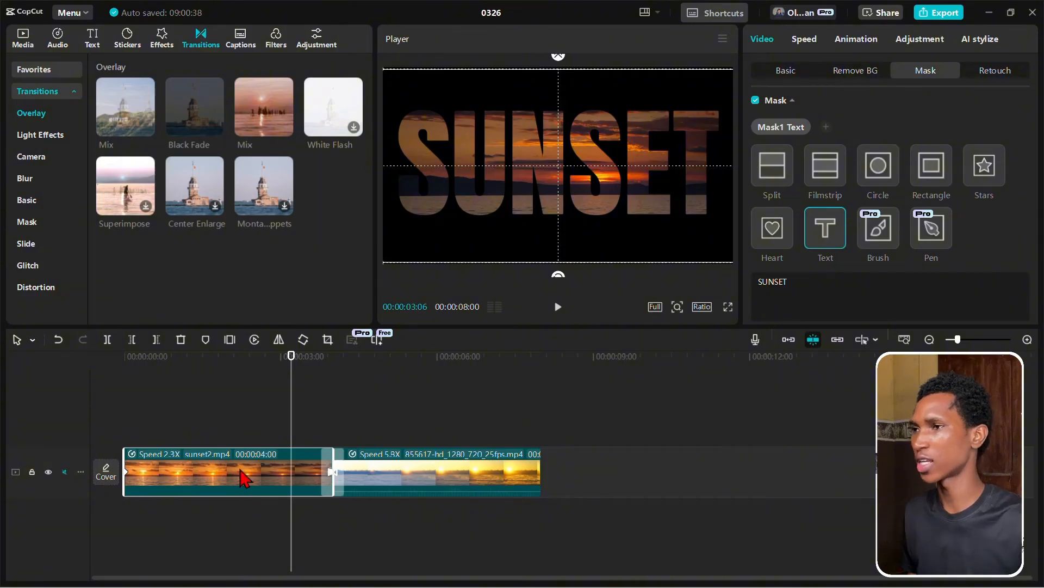
Step: Apply the Ease preset curve to the SUNSET mask zoom keyframes
right_click(240, 475)
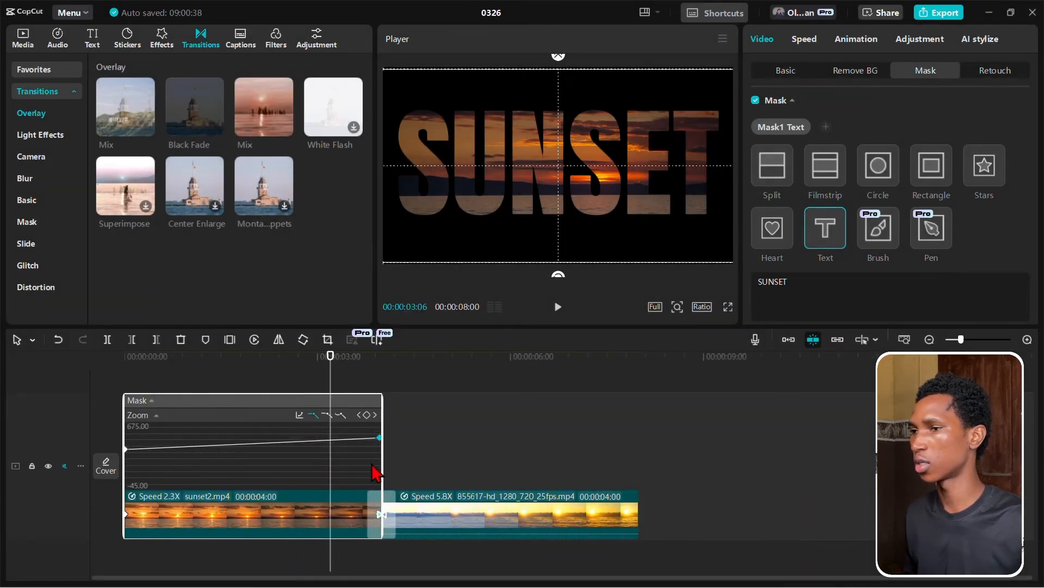
mouse_move(299, 415)
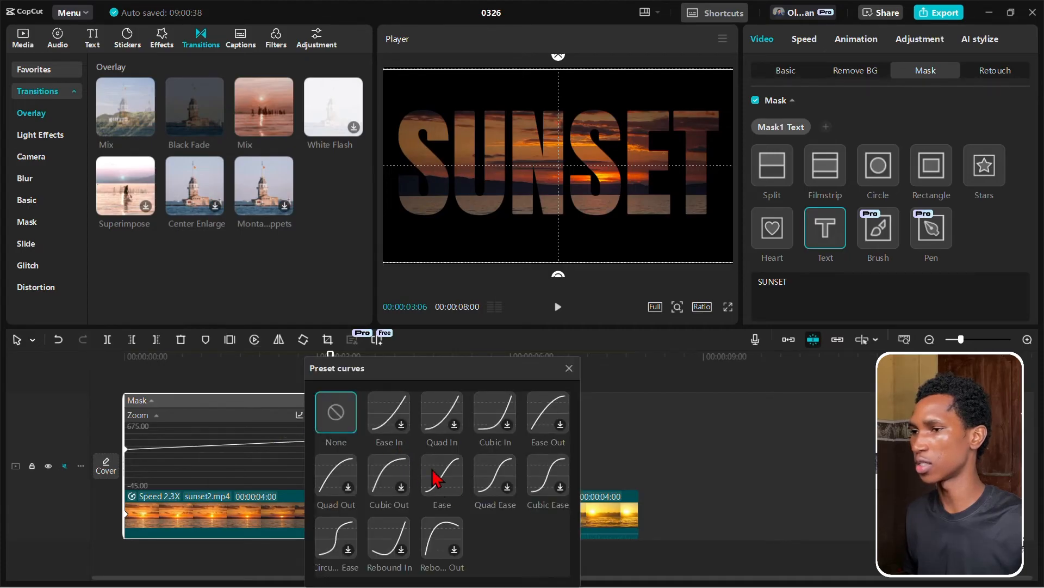
click(441, 474)
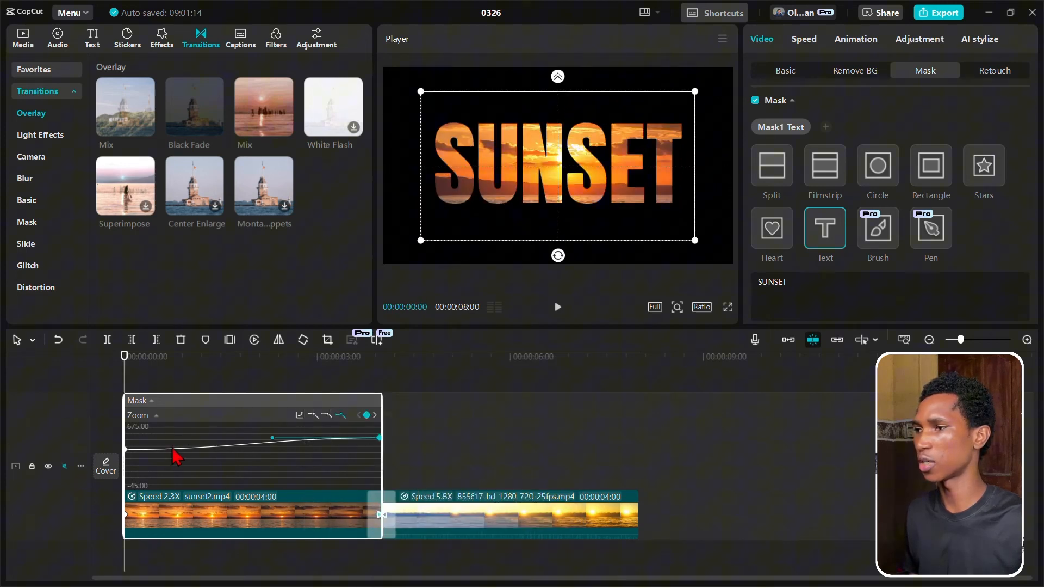
click(1028, 338)
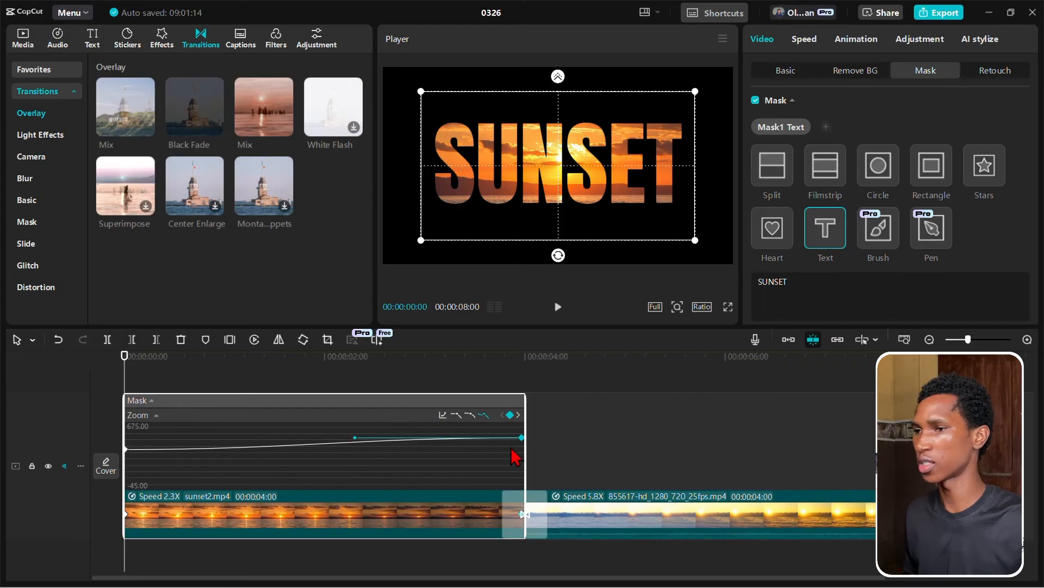
mouse_move(552, 466)
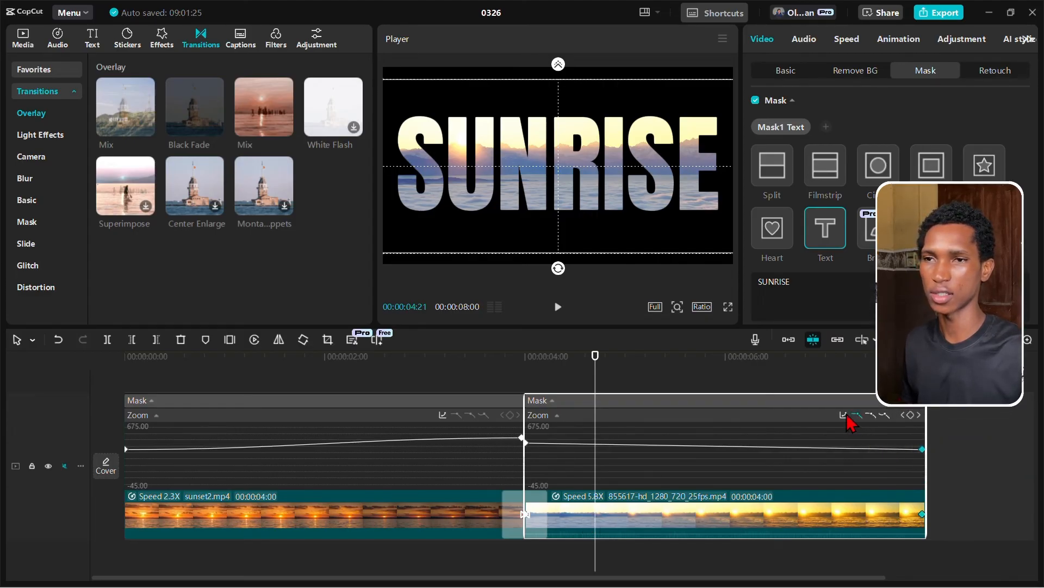
Step: Apply the Ease preset curve to the SUNRISE mask zoom keyframes
click(842, 415)
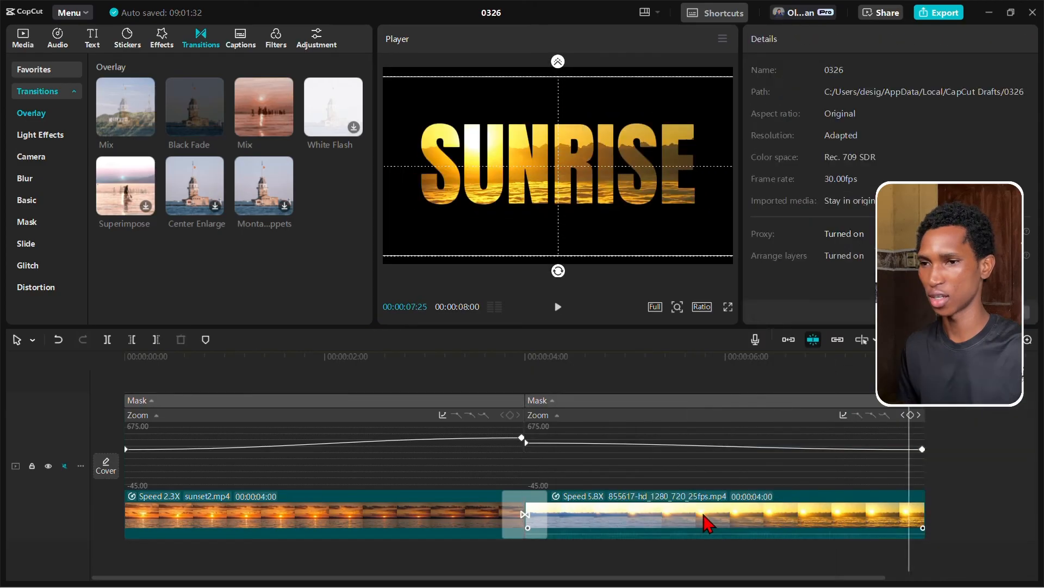
click(727, 526)
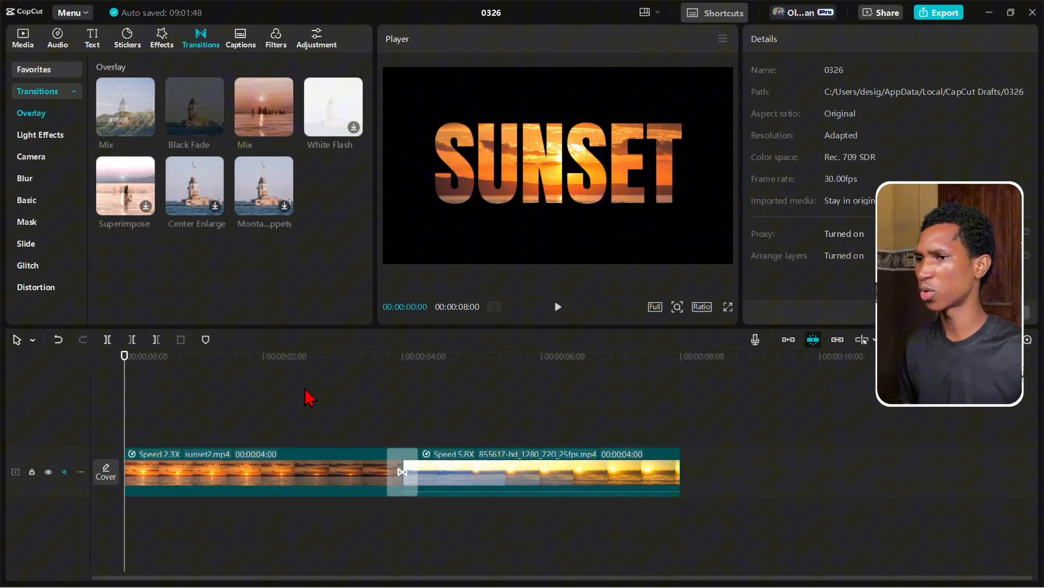
click(57, 38)
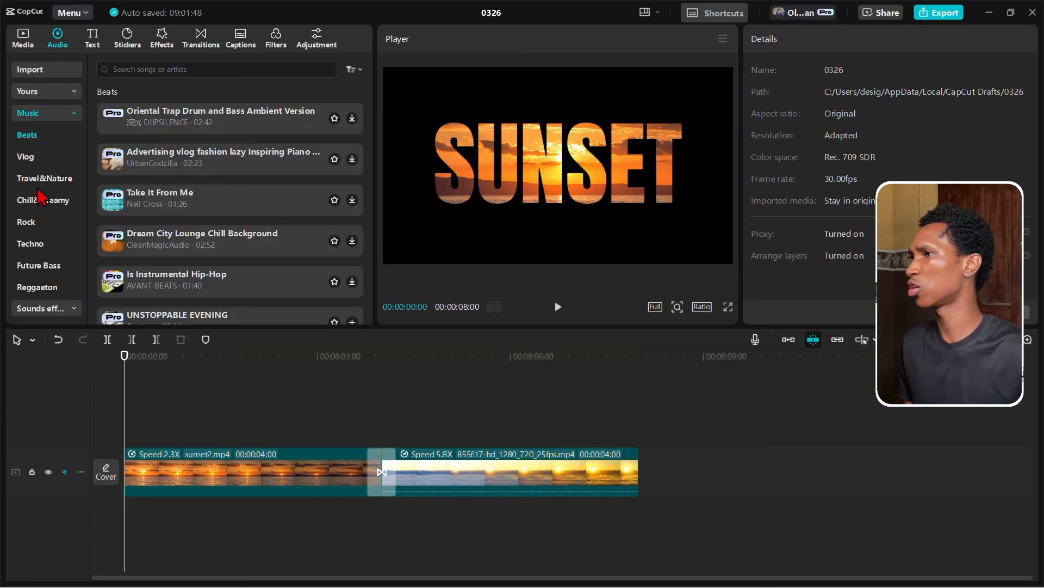
Step: Browse the Travel&Nature category in the Audio music library
click(44, 178)
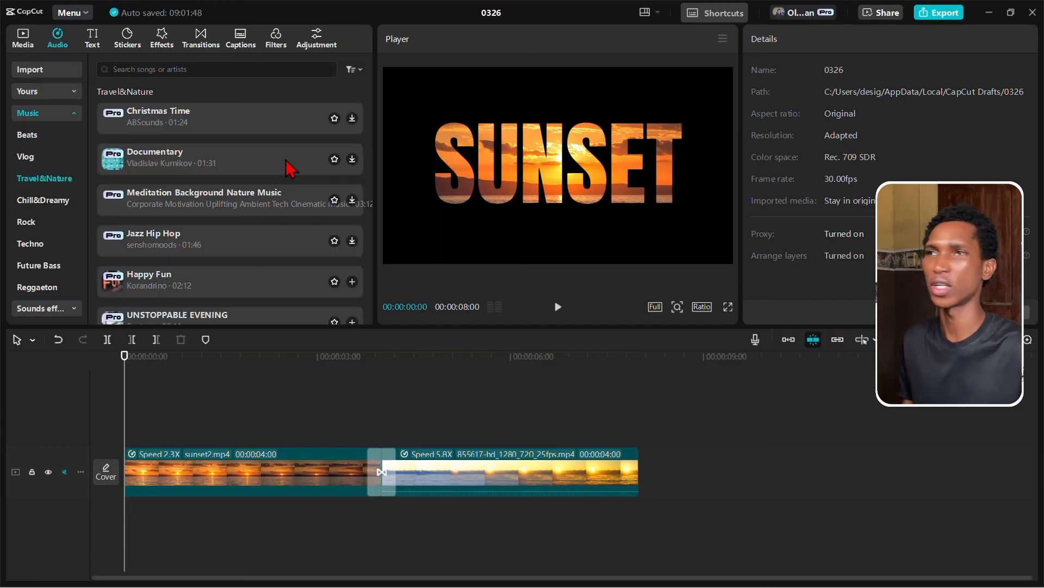